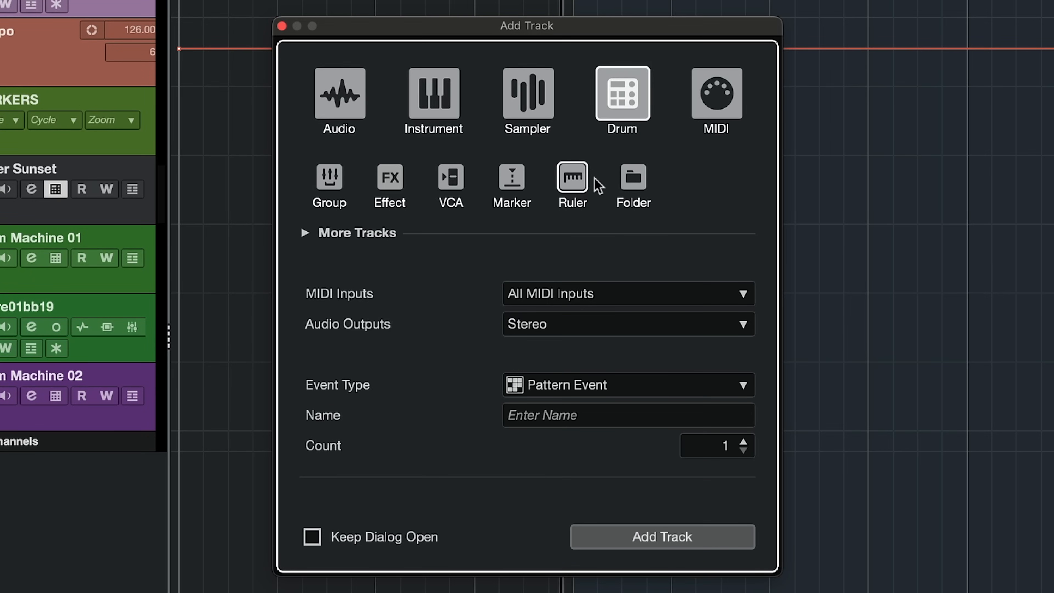
mouse_move(383, 368)
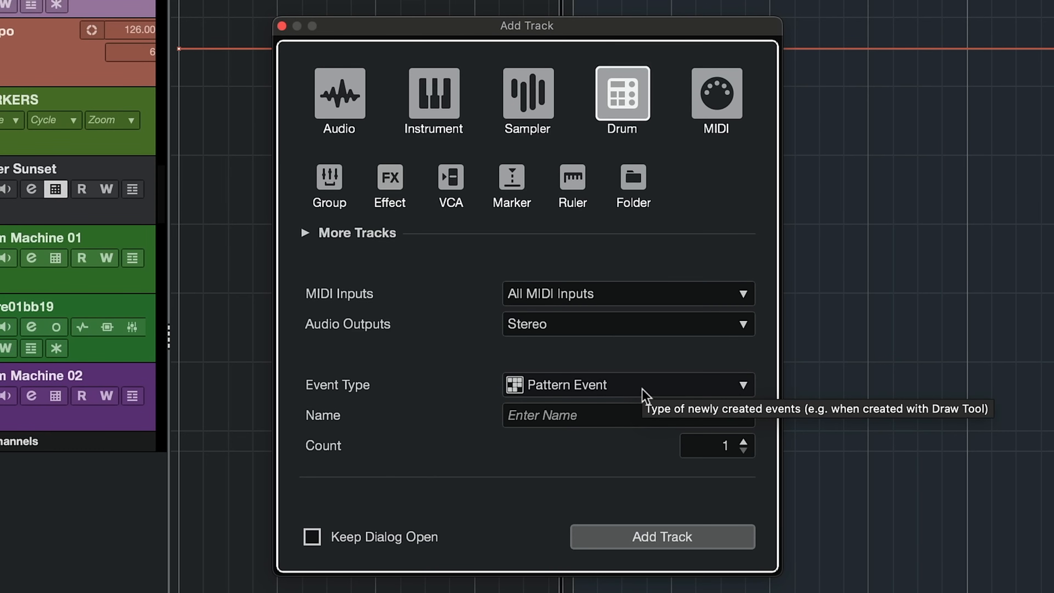
Keep Pattern Event as the event type and add the Drum track, creating Drum Machine 03.
left_click(627, 384)
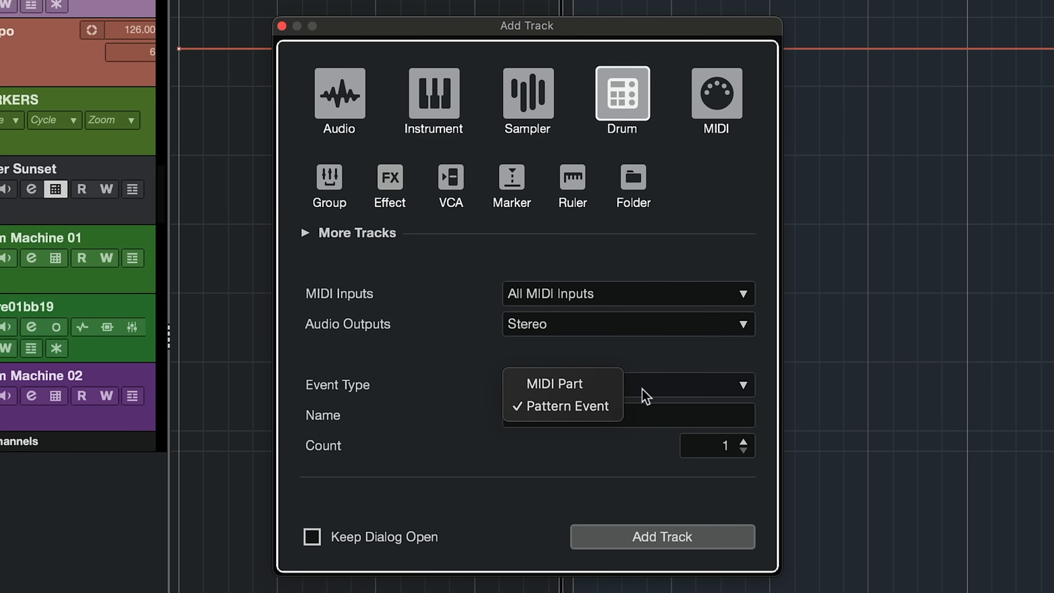
left_click(557, 405)
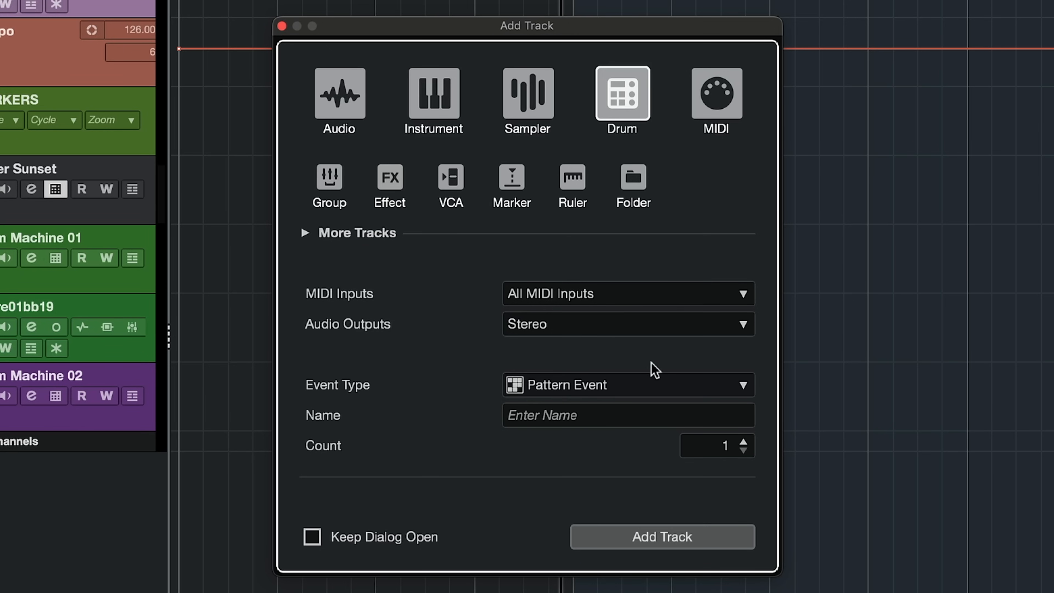
left_click(661, 536)
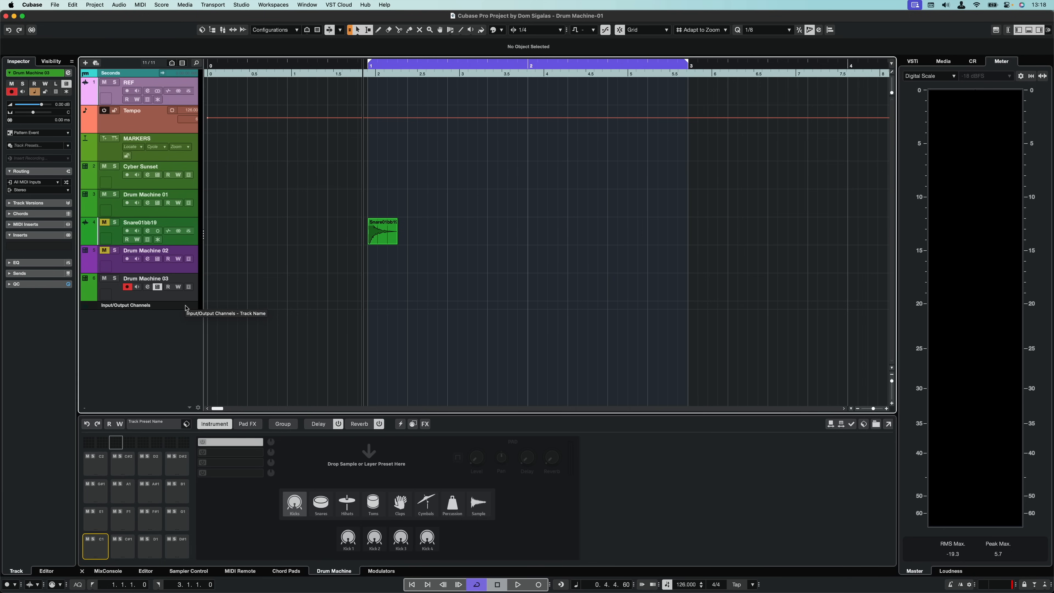